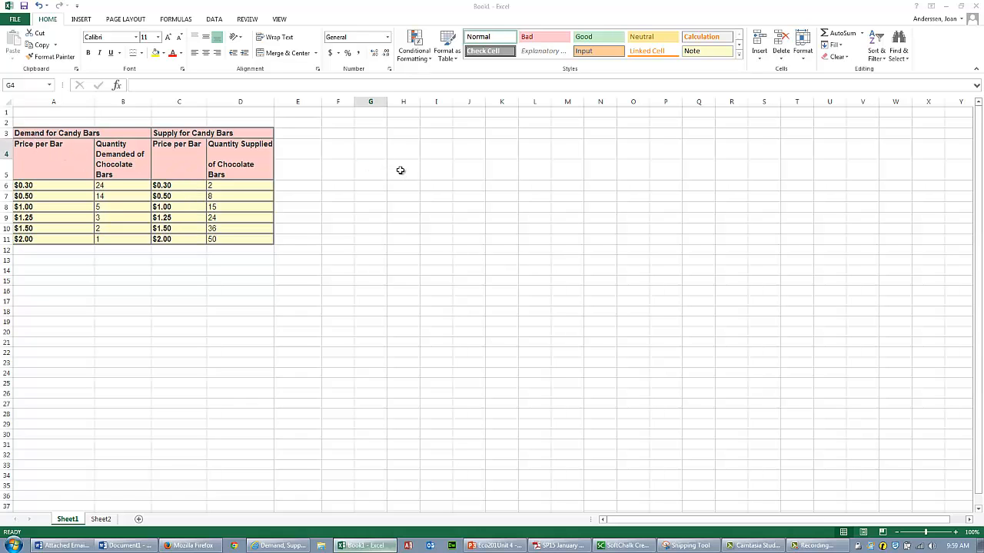
Select the candy bar price and quantity data in cells A6 to D11.
click(402, 169)
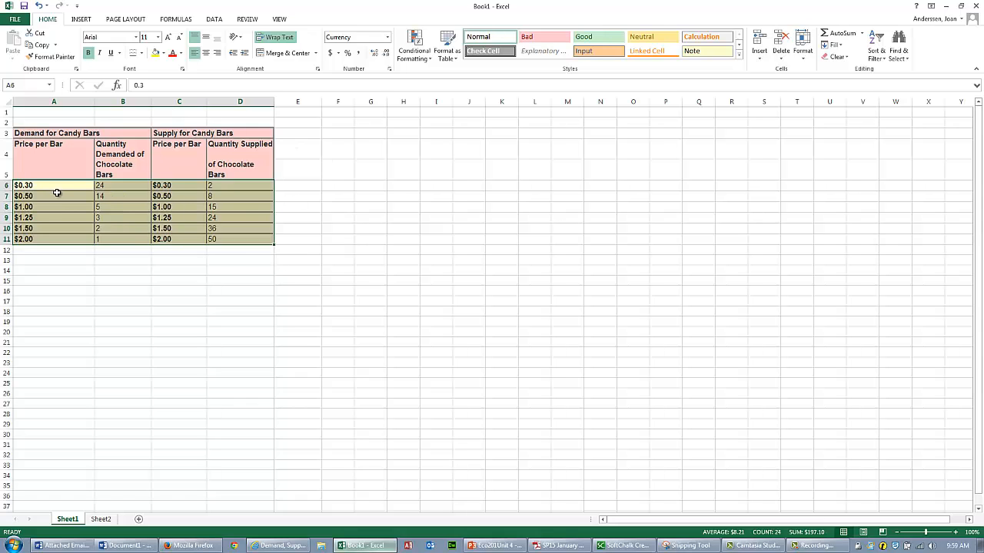
Insert a Scatter with Straight Lines and Markers chart and bring up its data options.
click(81, 19)
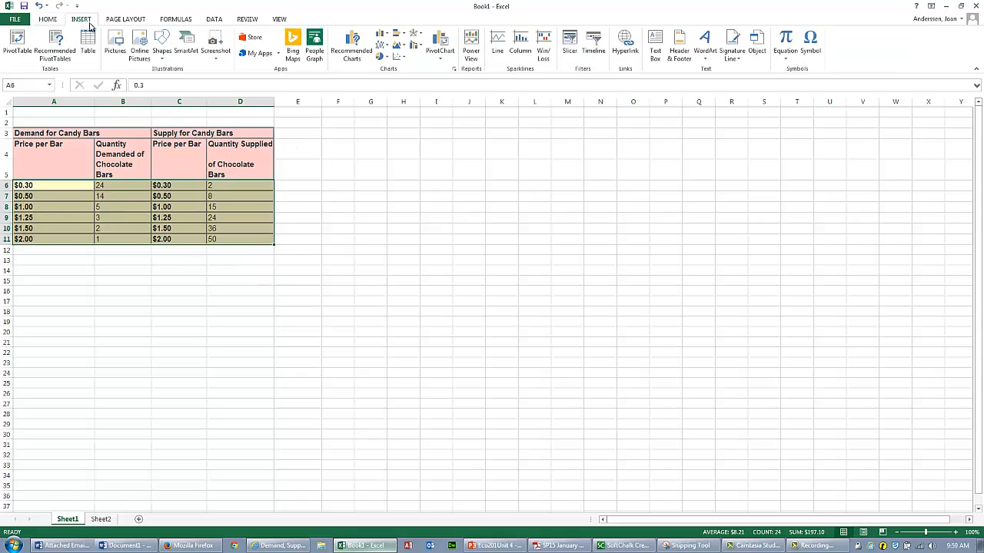
click(399, 42)
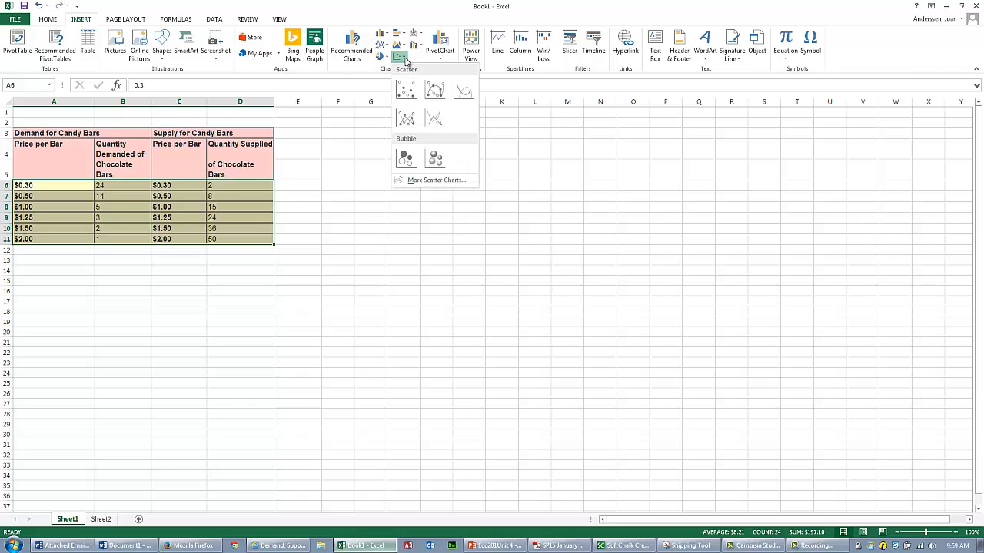
click(406, 91)
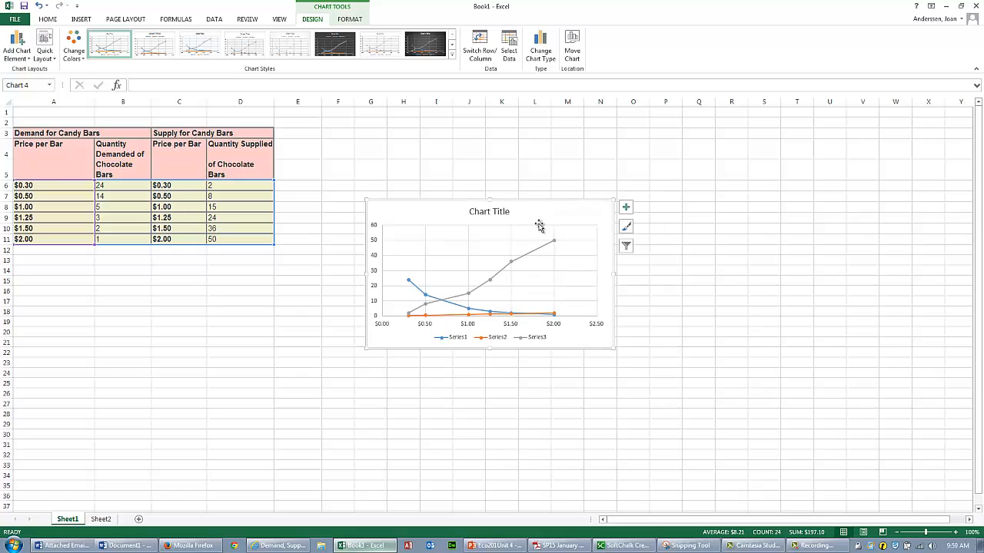
mouse_move(549, 219)
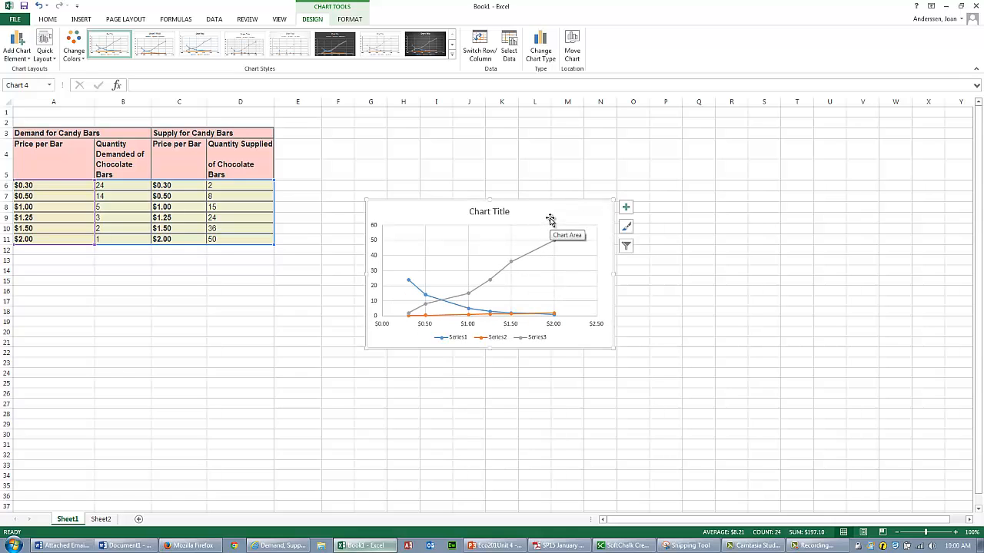
right_click(550, 219)
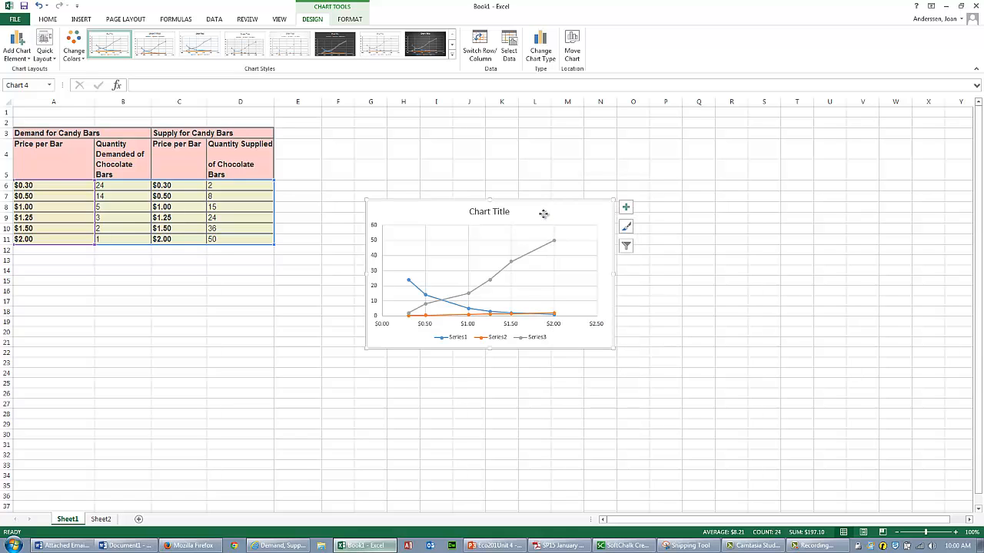
mouse_move(508, 225)
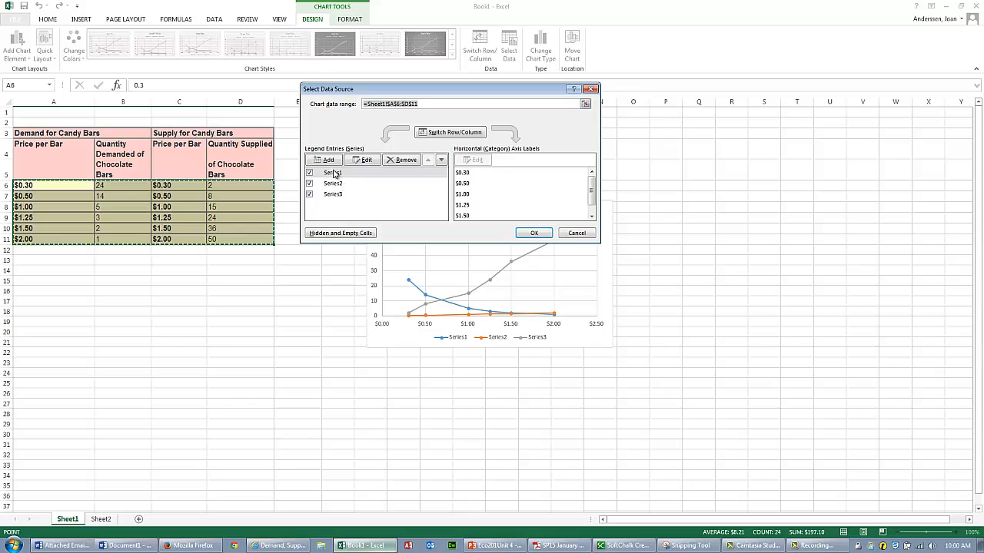
Rename Series1 to 'Demand curve' with X values B6:B11 and Y values A6:A11.
click(333, 183)
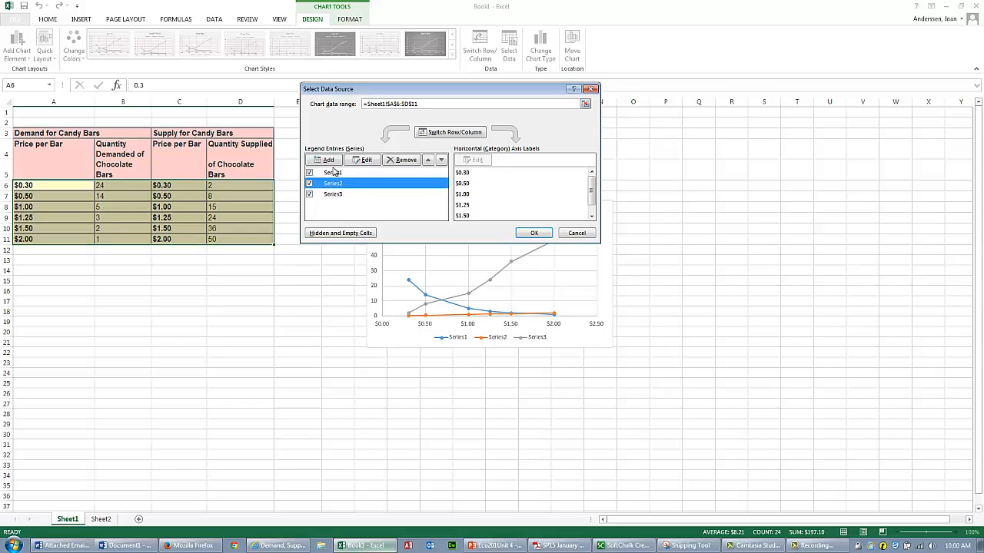
click(333, 172)
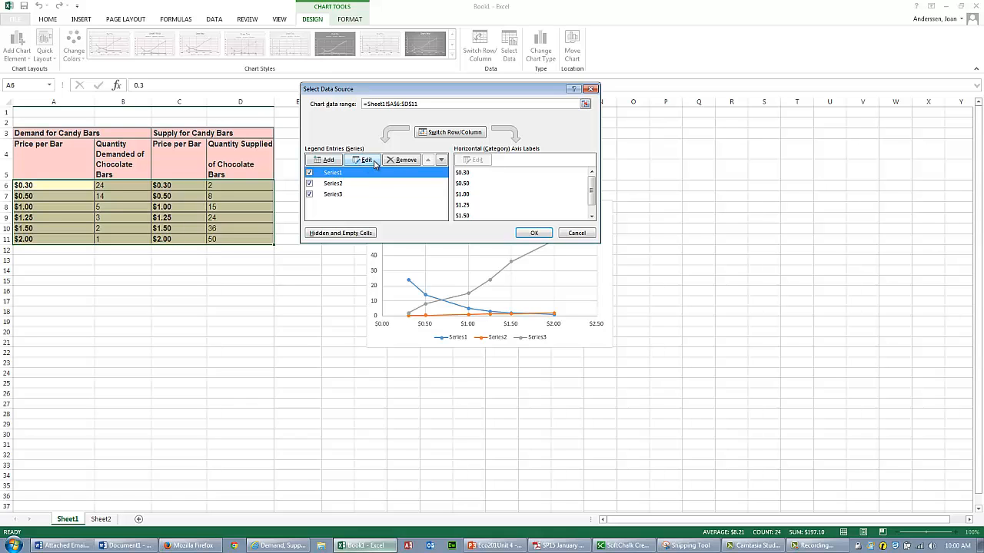
click(365, 160)
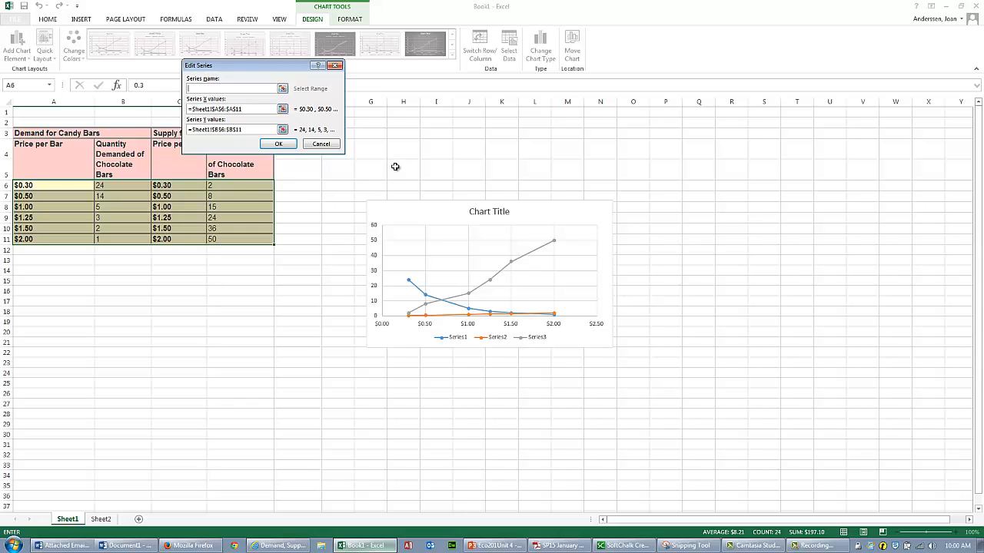
text(Demand curve)
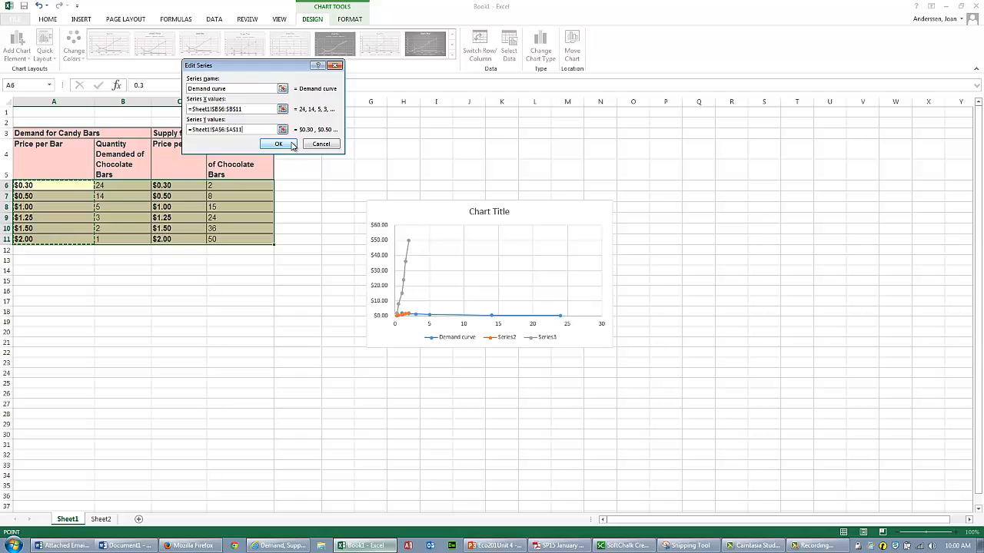
click(278, 145)
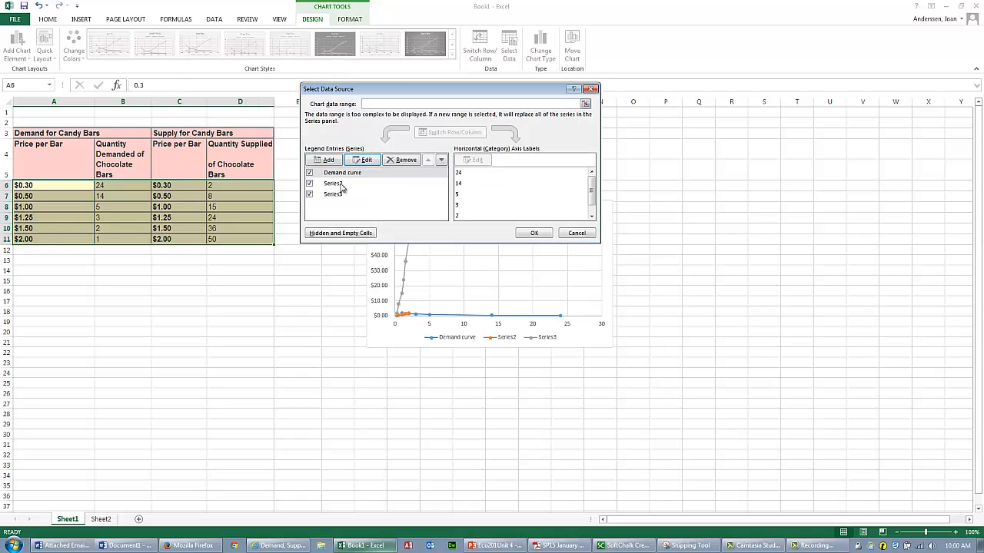
Remove Series2 and make Series3 'Supply Curve' plotting D6:D11 against A6:A11.
click(334, 183)
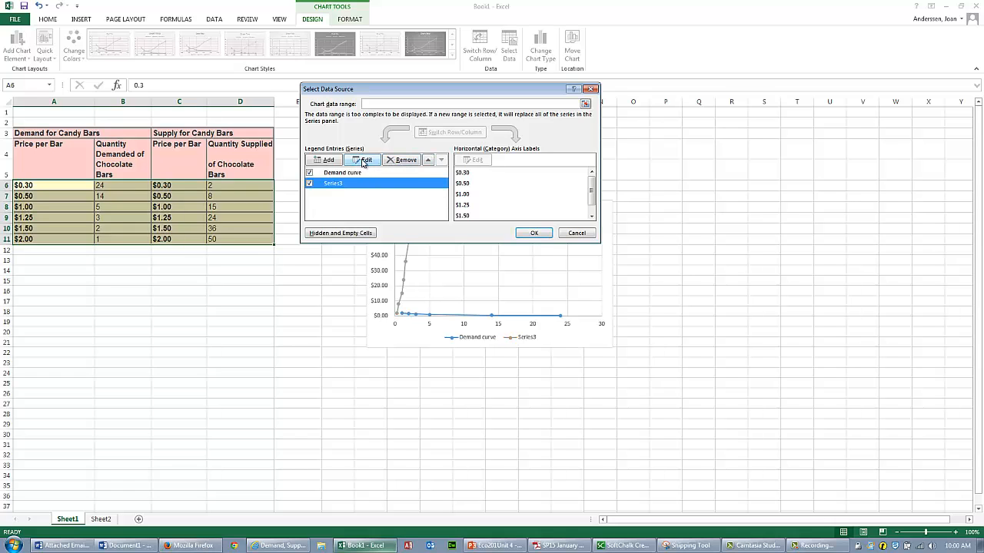
click(363, 160)
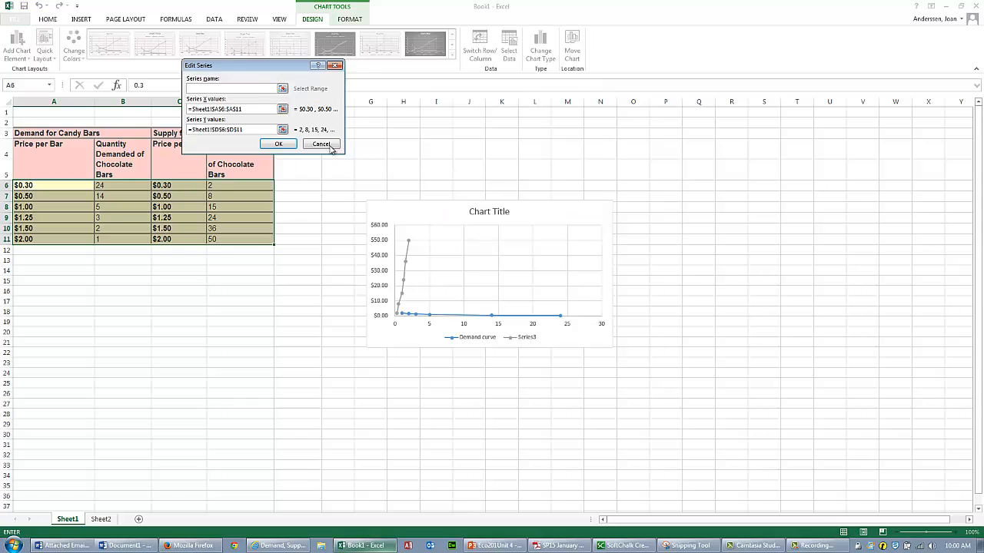
text(Supply Curve)
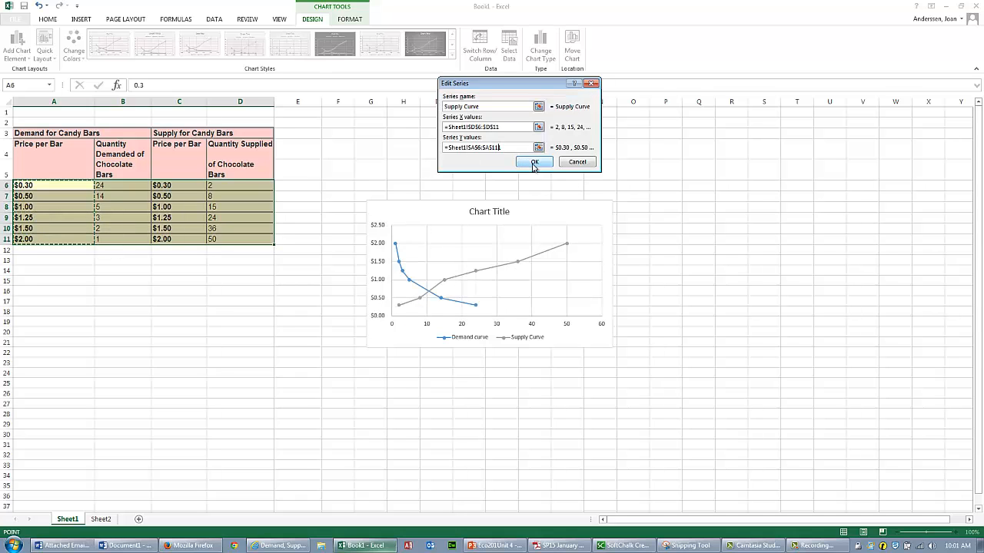
click(534, 161)
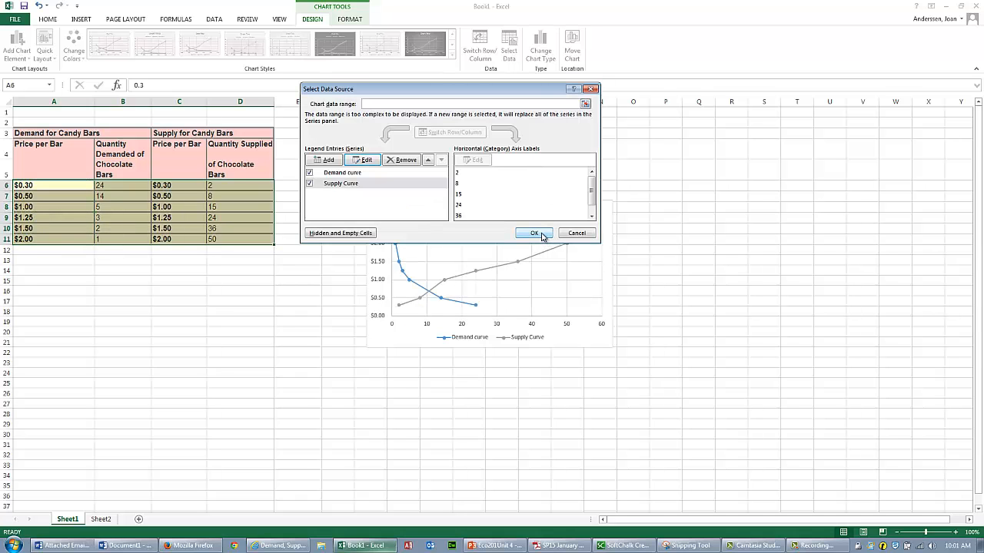
click(534, 233)
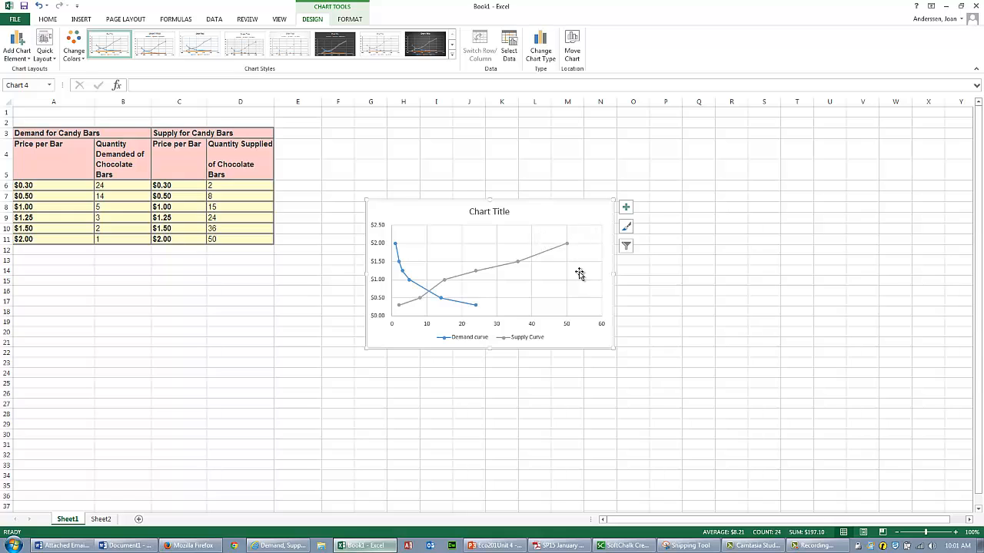
mouse_move(511, 319)
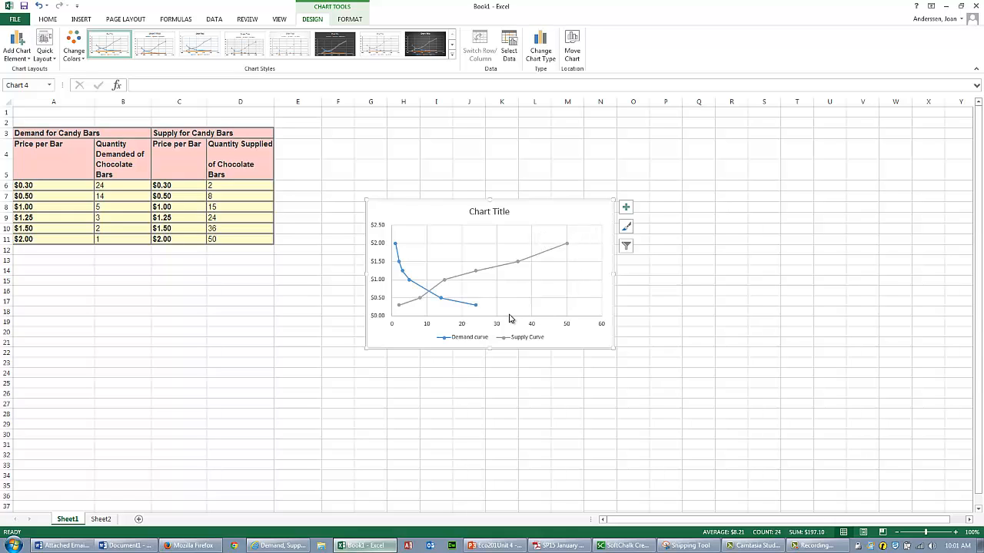
mouse_move(525, 220)
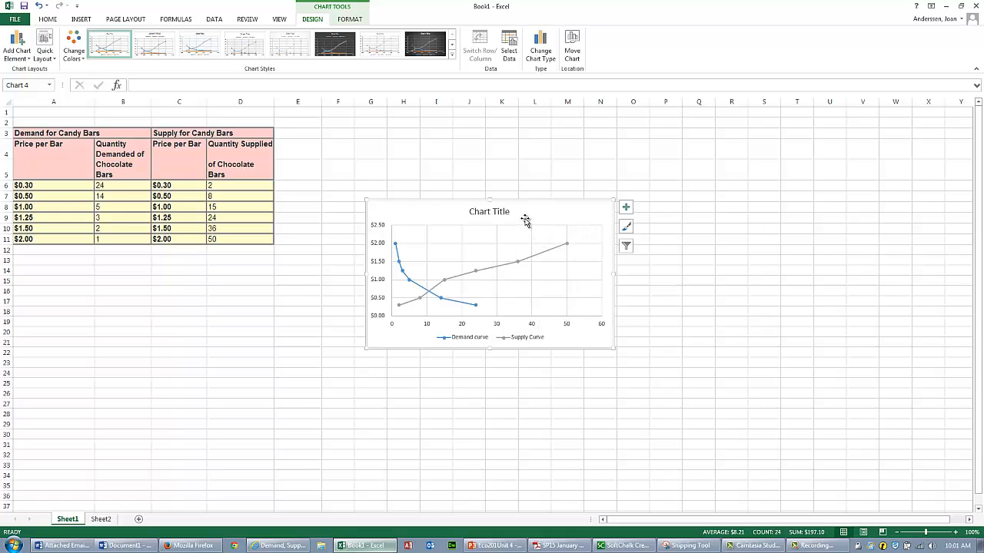
Replace the placeholder chart title with 'Chocolate Bars'.
click(488, 211)
text(Chocolate Bars)
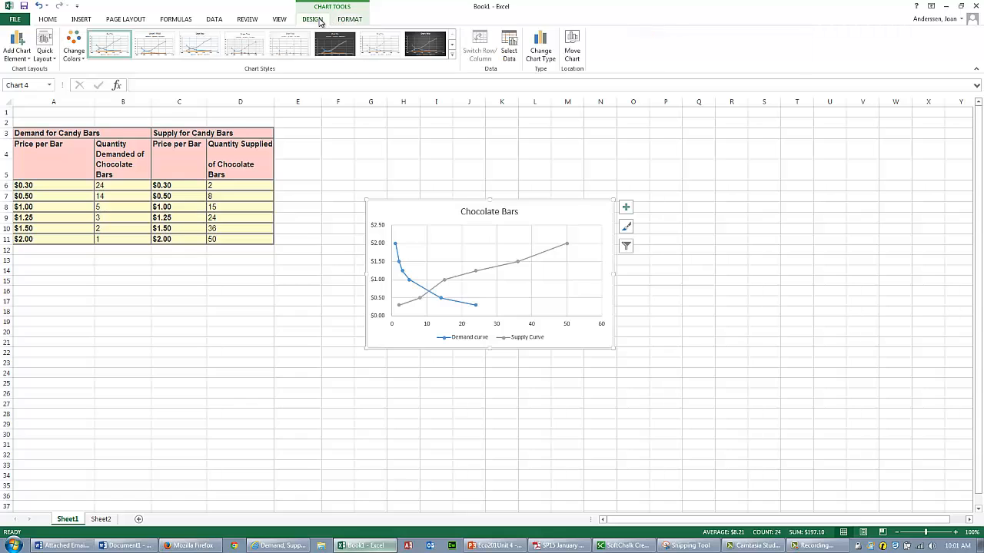
Preview chart styles, apply the bold-title shaded-marker style, and select the Supply Curve.
click(451, 58)
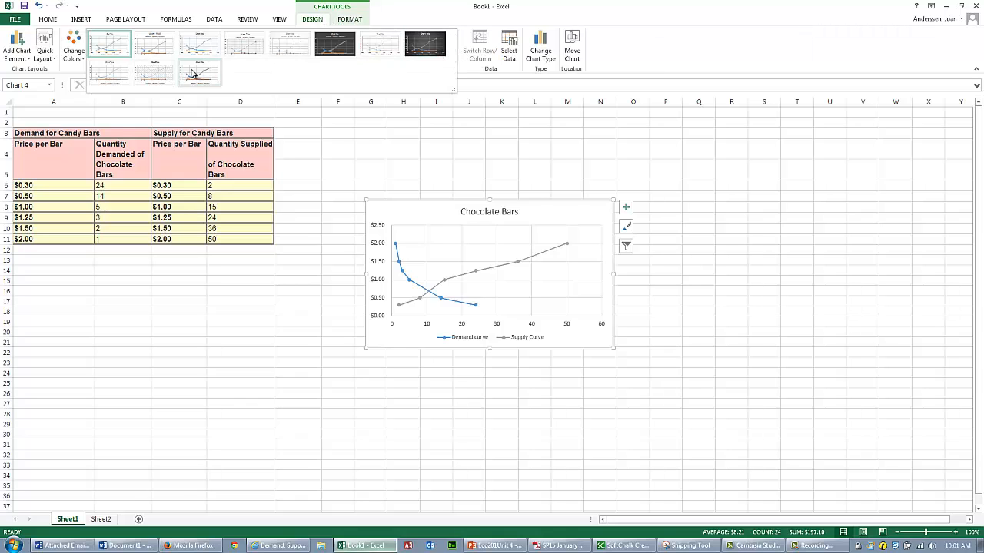
click(154, 44)
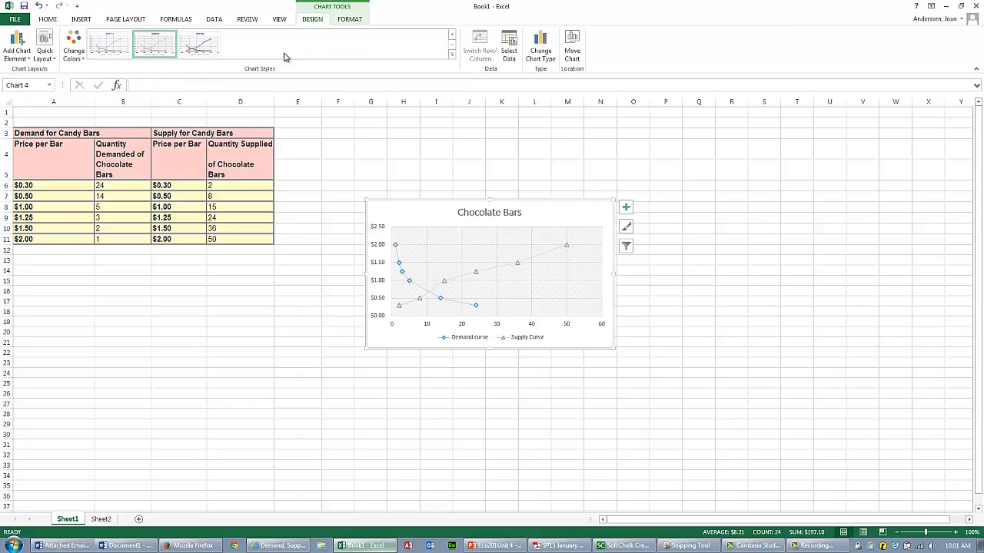
click(199, 44)
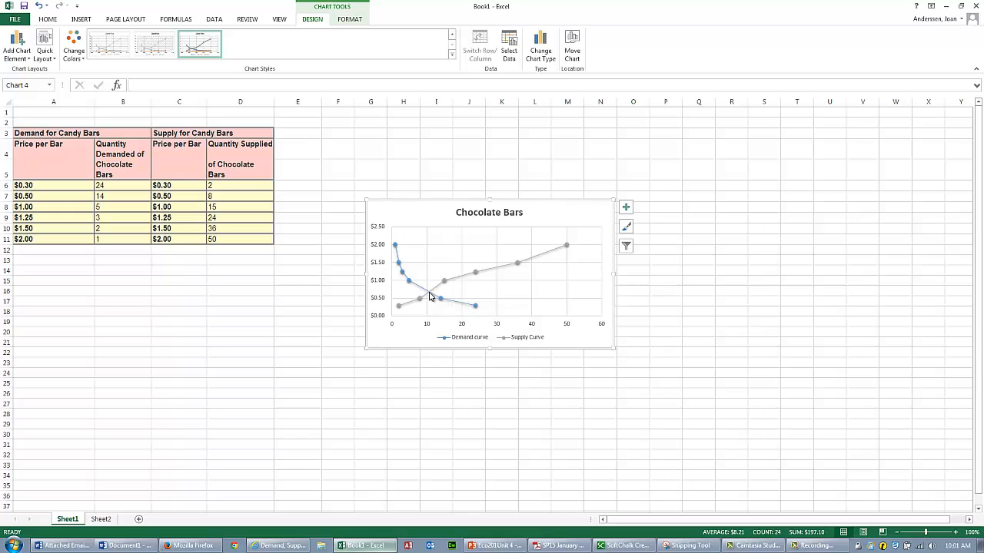
mouse_move(432, 298)
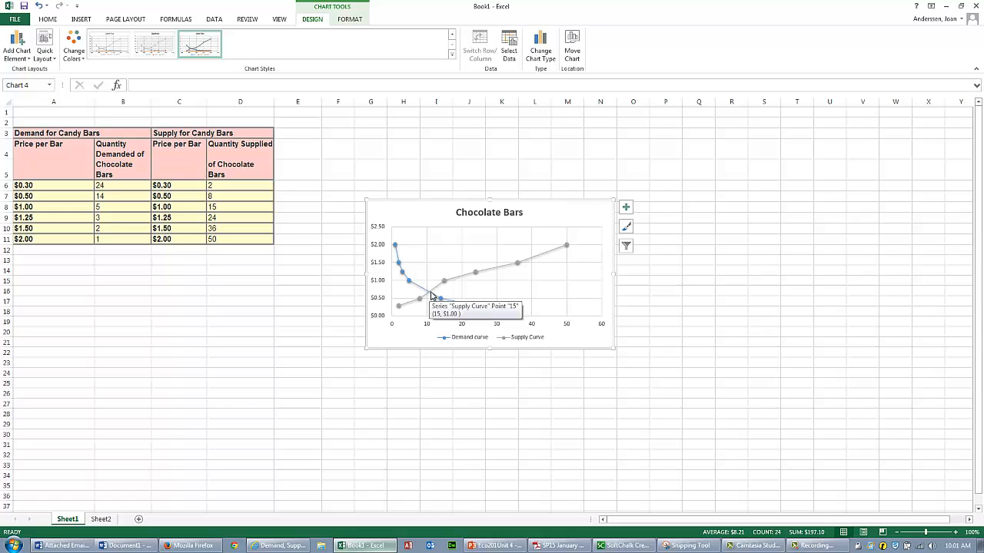
click(441, 280)
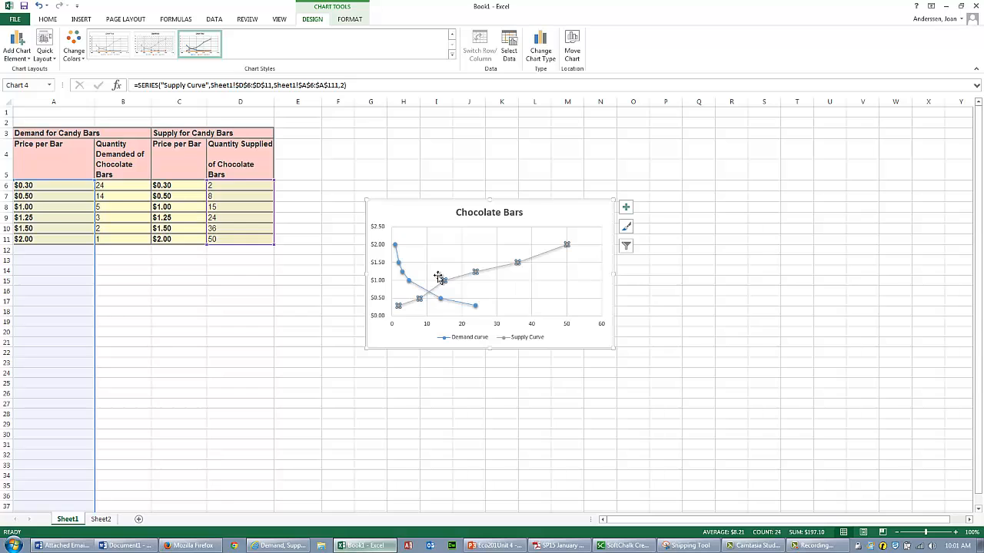
mouse_move(582, 272)
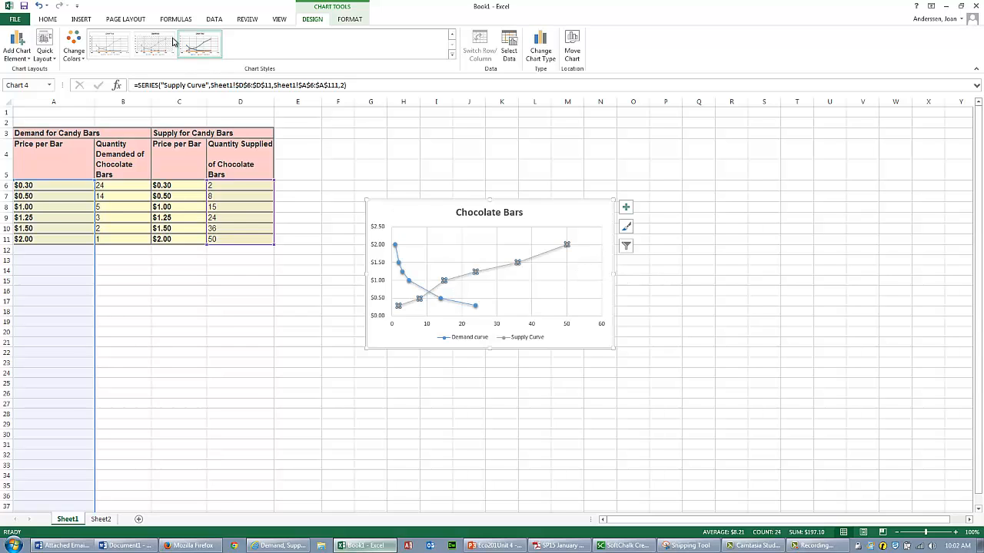
click(82, 18)
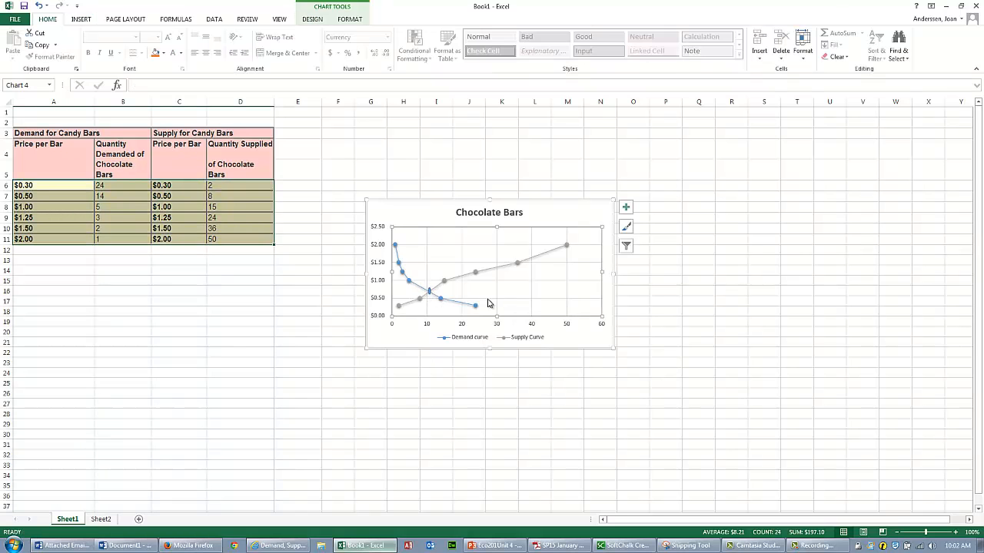
mouse_move(538, 304)
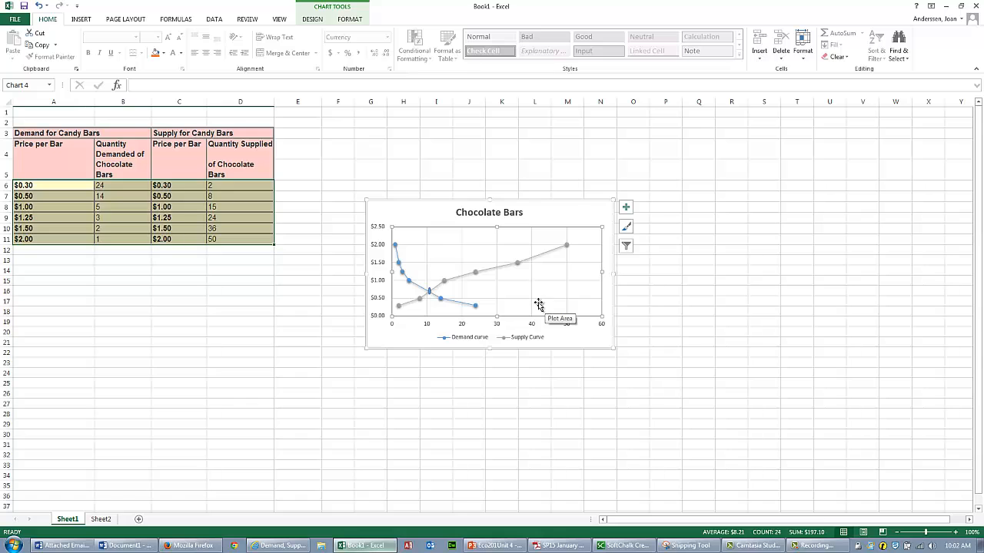
mouse_move(22, 528)
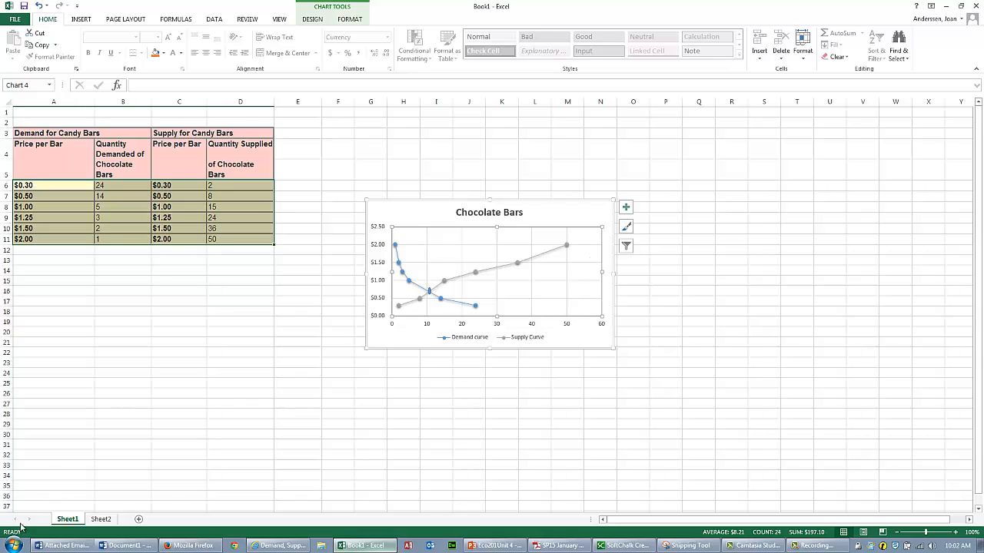
Search the Start menu for 'sni' and launch Snipping Tool.
click(13, 545)
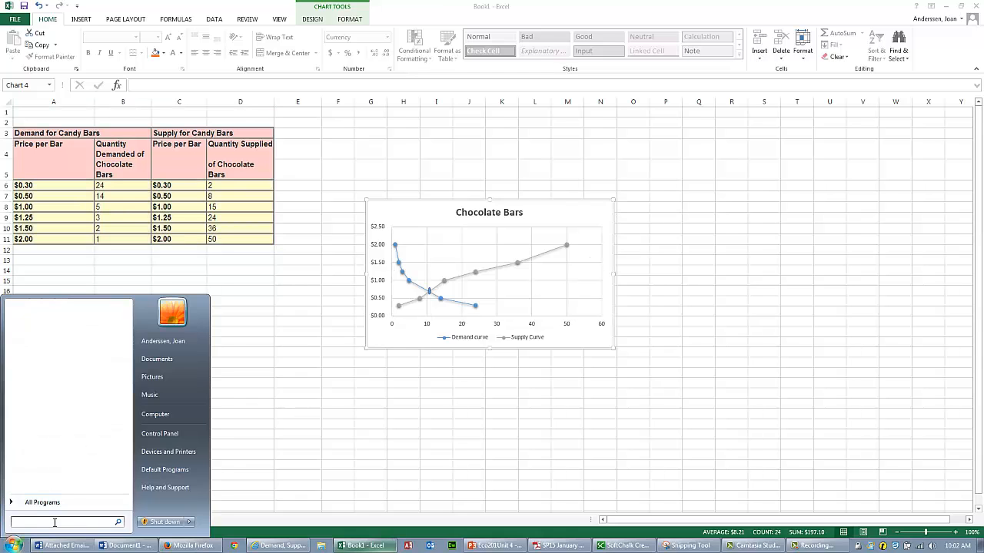
text(4)
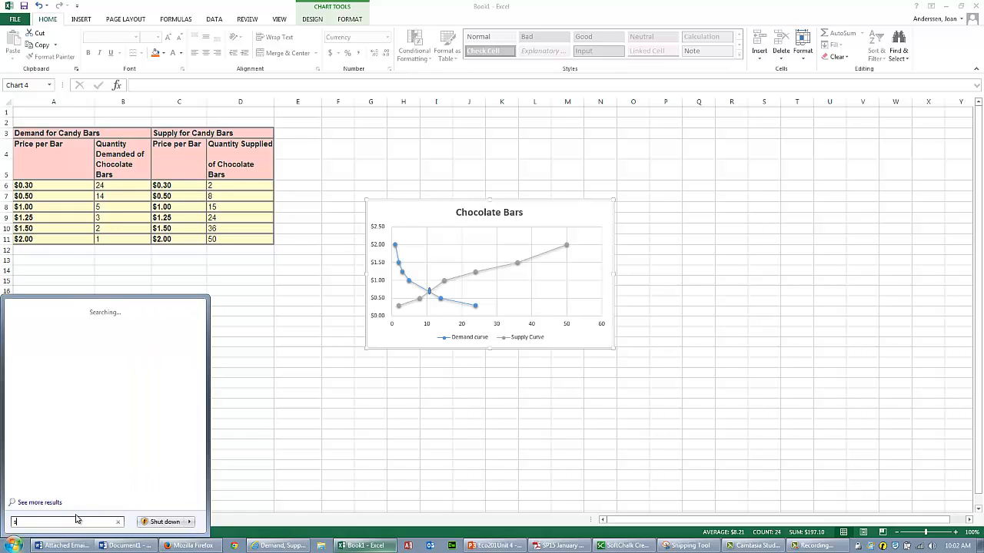
text(sni)
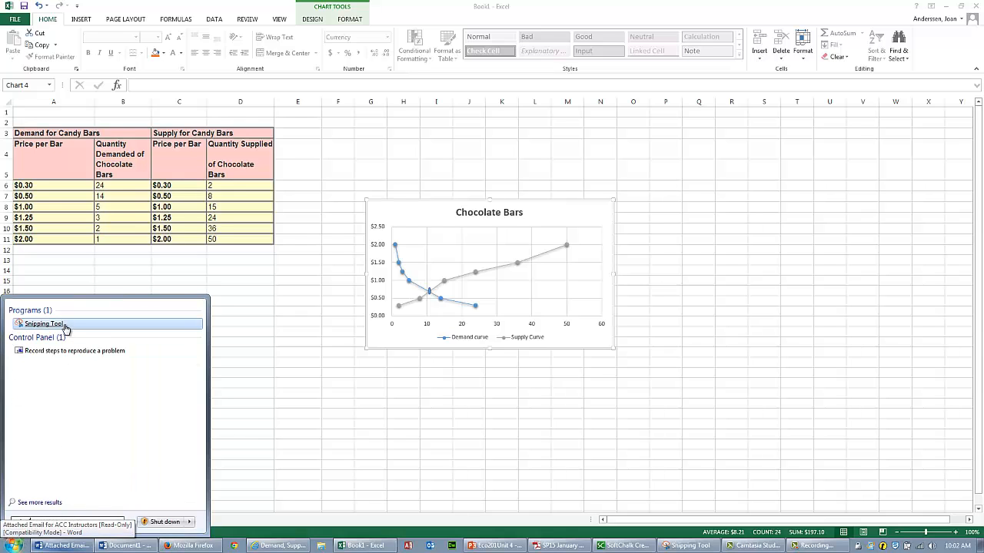
click(46, 323)
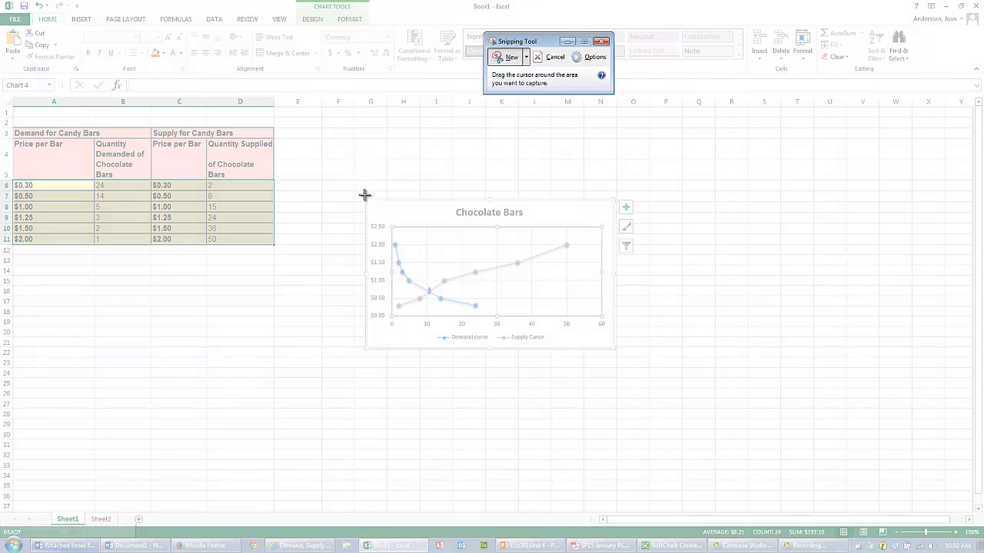
Snip the Chocolate Bars chart area, then exit Snipping Tool through File > Exit.
drag(365, 194, 614, 358)
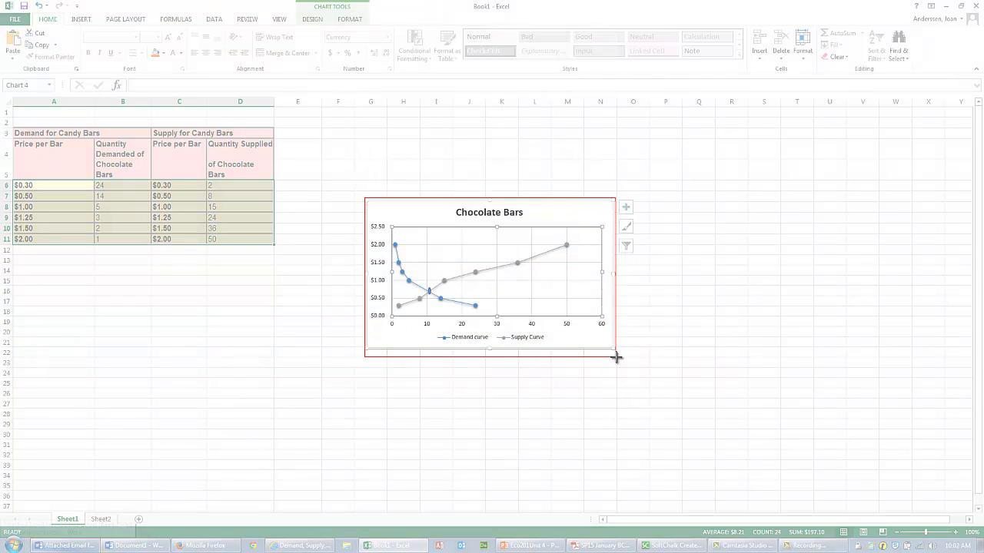
click(812, 546)
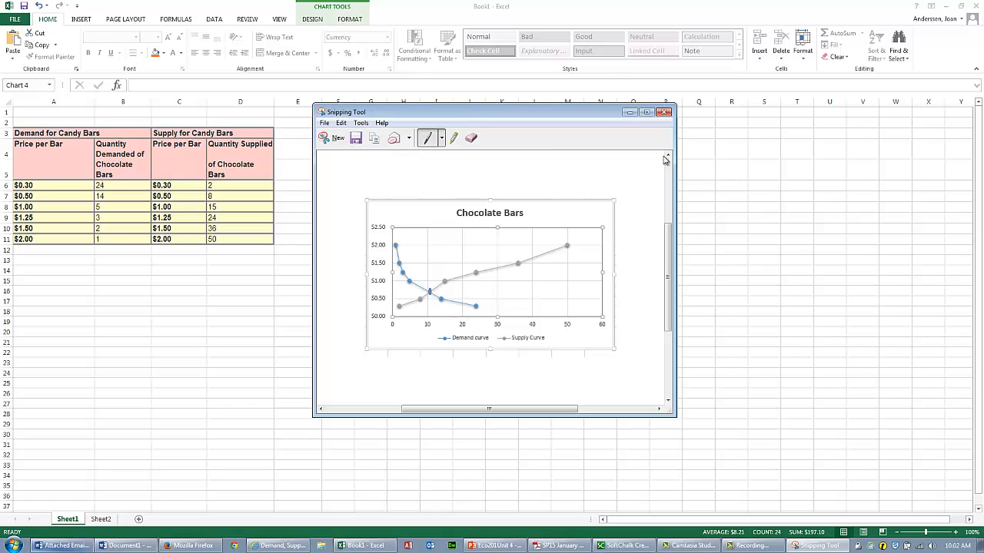
click(326, 123)
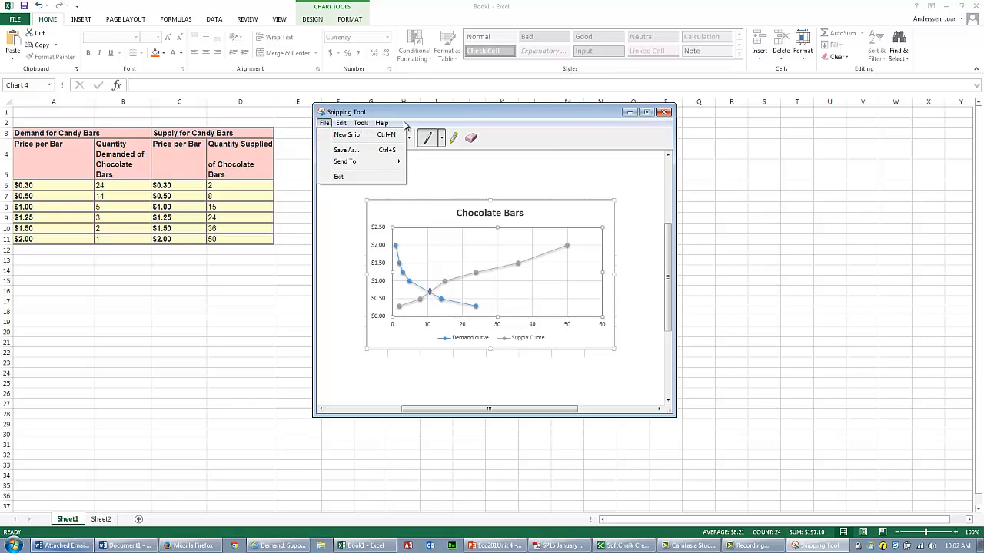
click(347, 135)
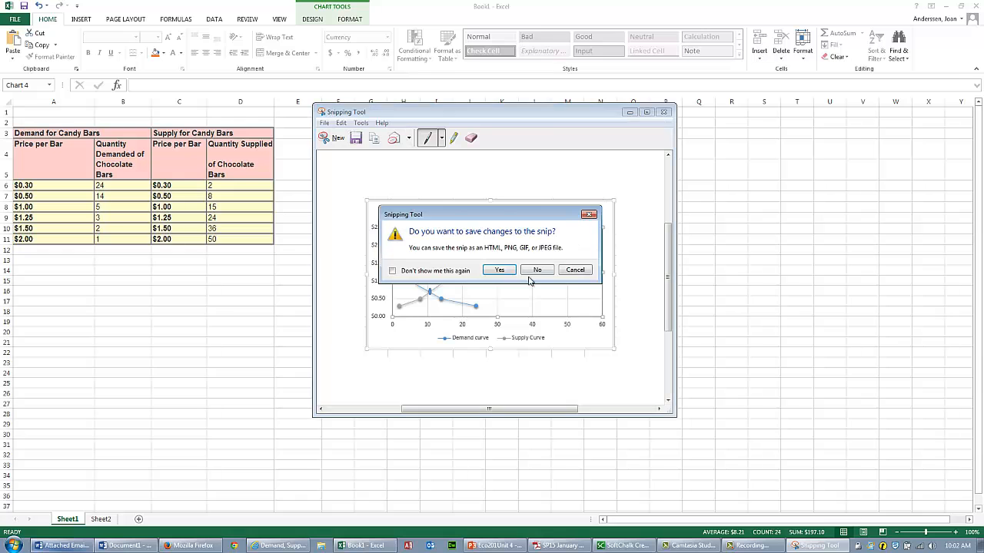